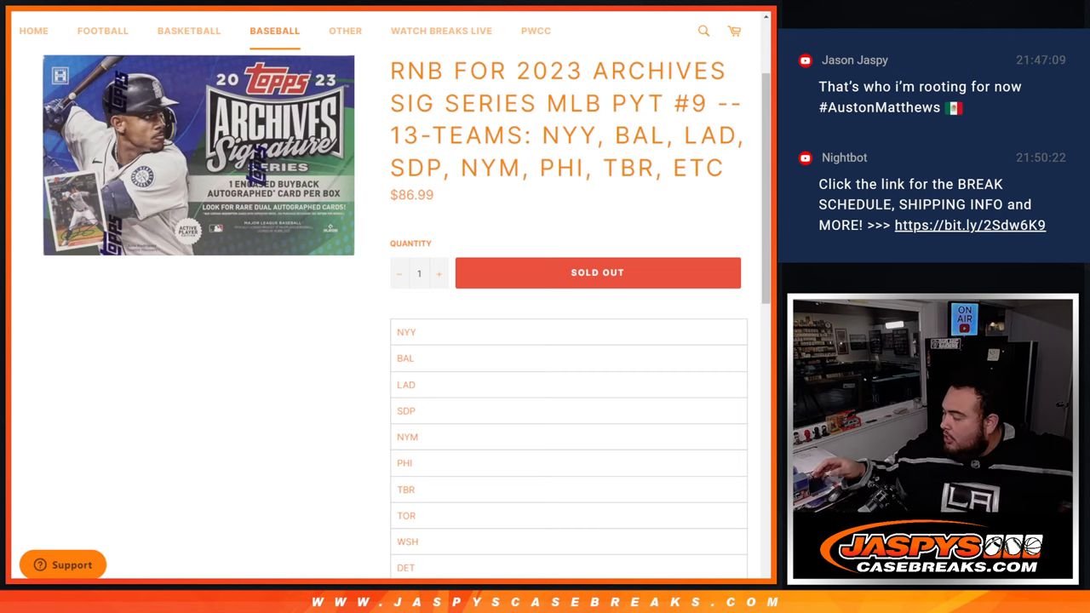
Review the break rules on ten spots, each assigned a random number 0–9.
scroll(down, 3)
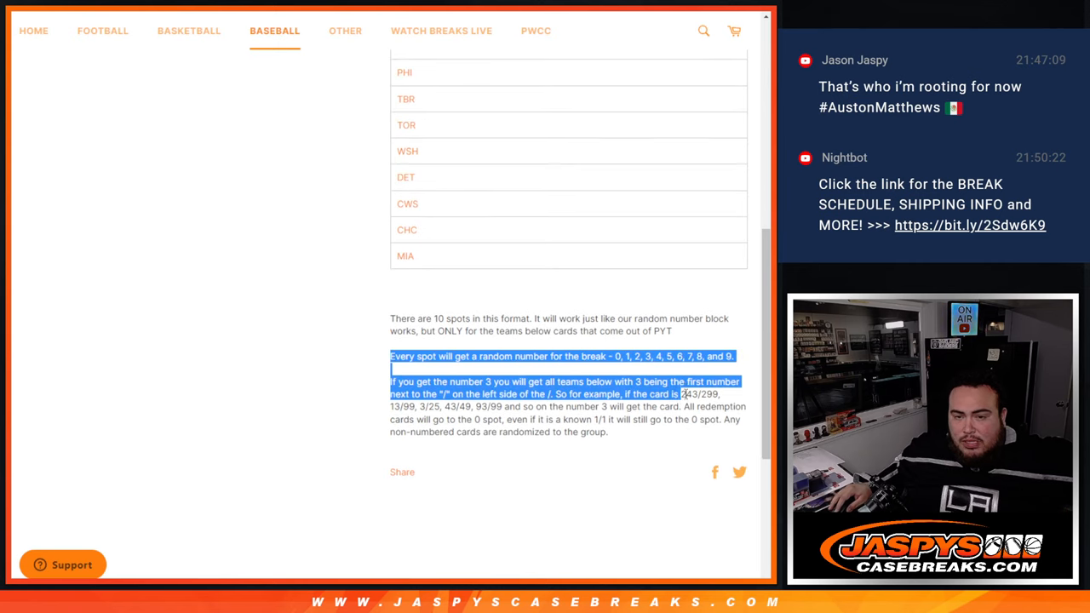
click(657, 444)
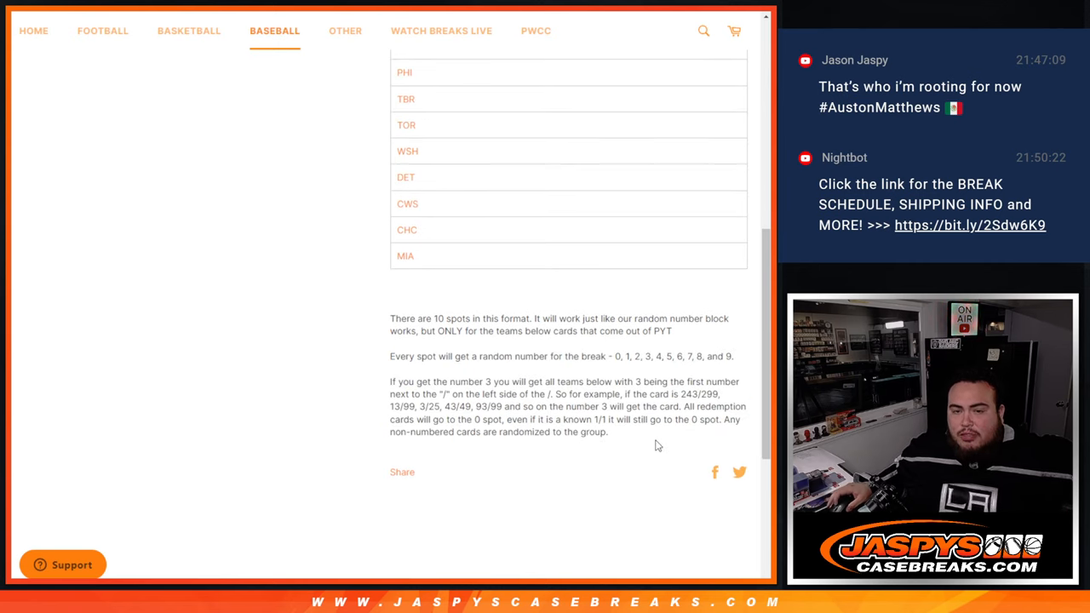
scroll(up, 3)
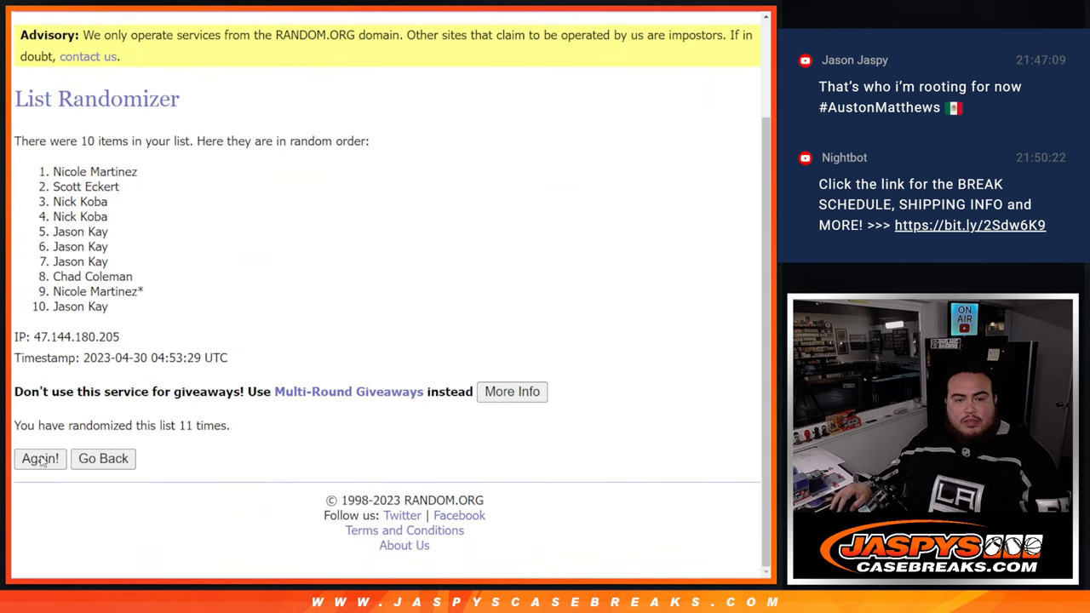
Shuffle the ten names one final time and select the resulting list to copy.
click(40, 458)
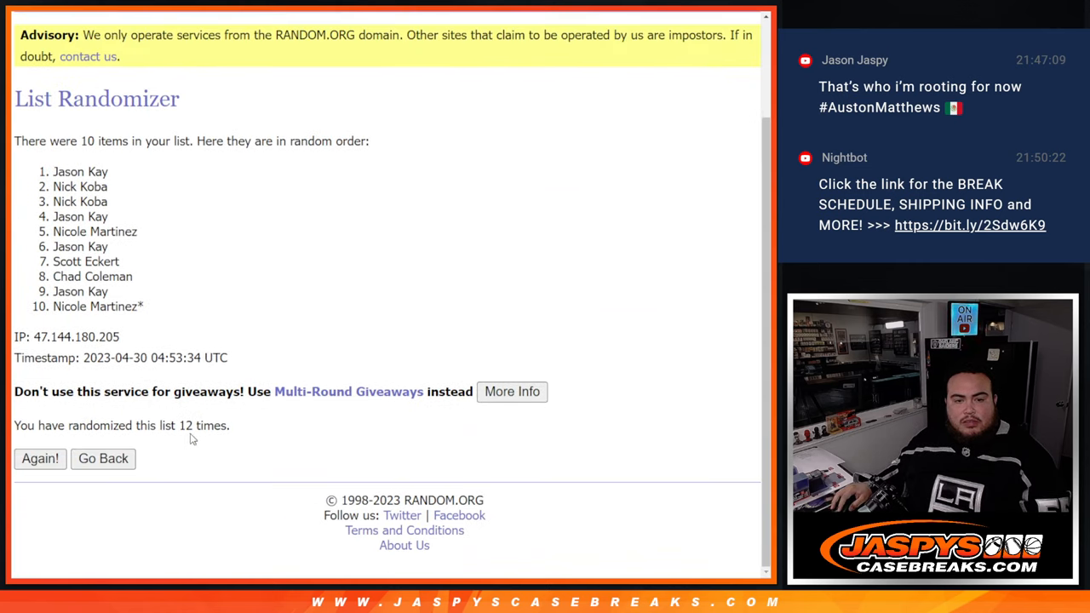
drag(52, 171, 143, 306)
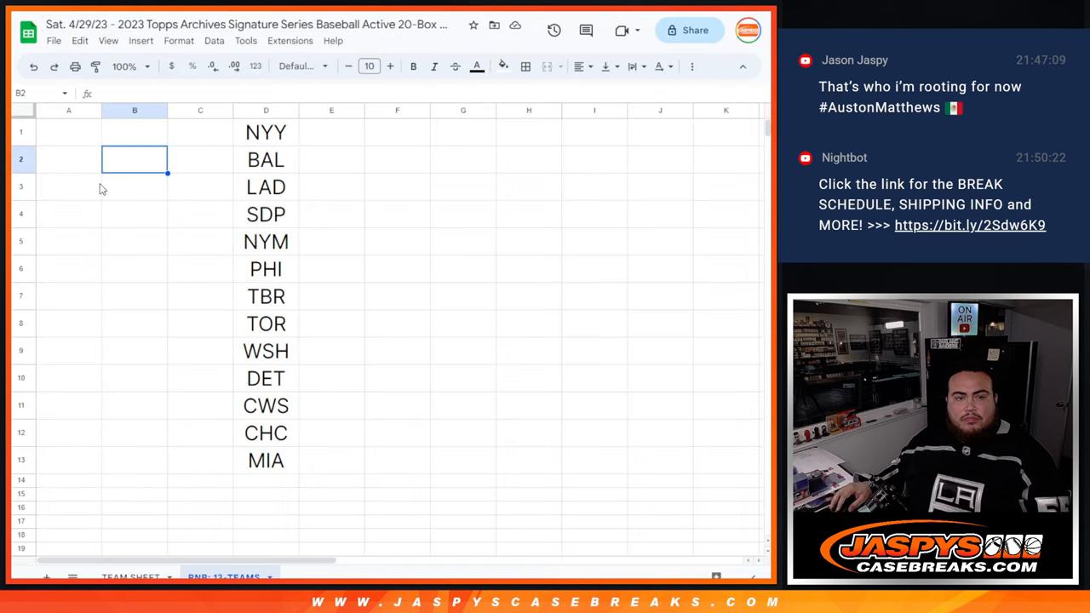
Select cell A1 in the team-abbreviation sheet as the start for the names.
click(68, 131)
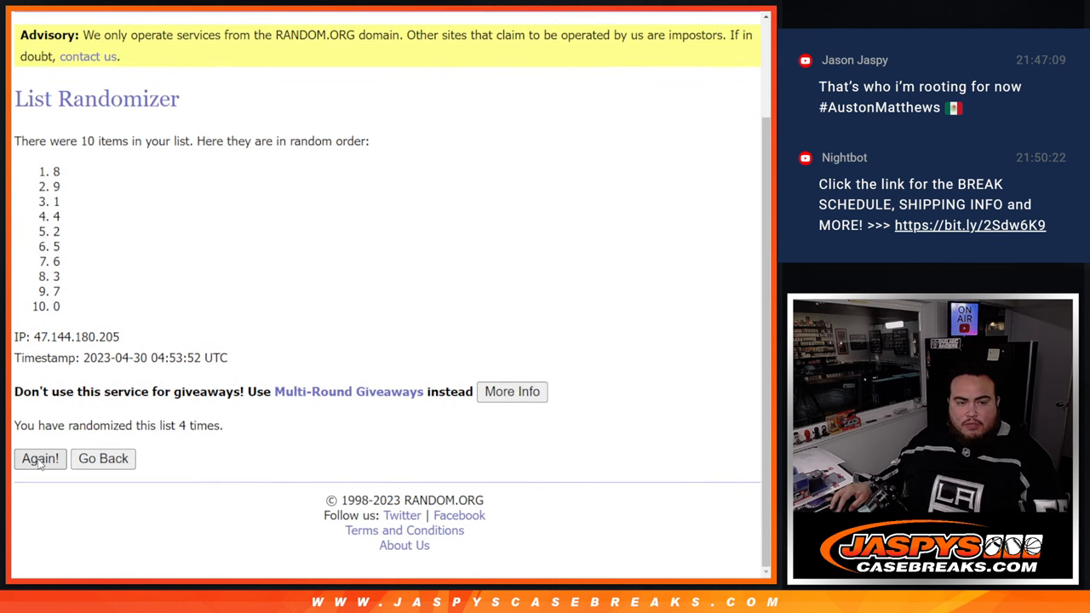
Reshuffle digits to round 12 and select the order 6, 5, 4, 8, 9, 7, 1, 0, 2, 3.
click(40, 458)
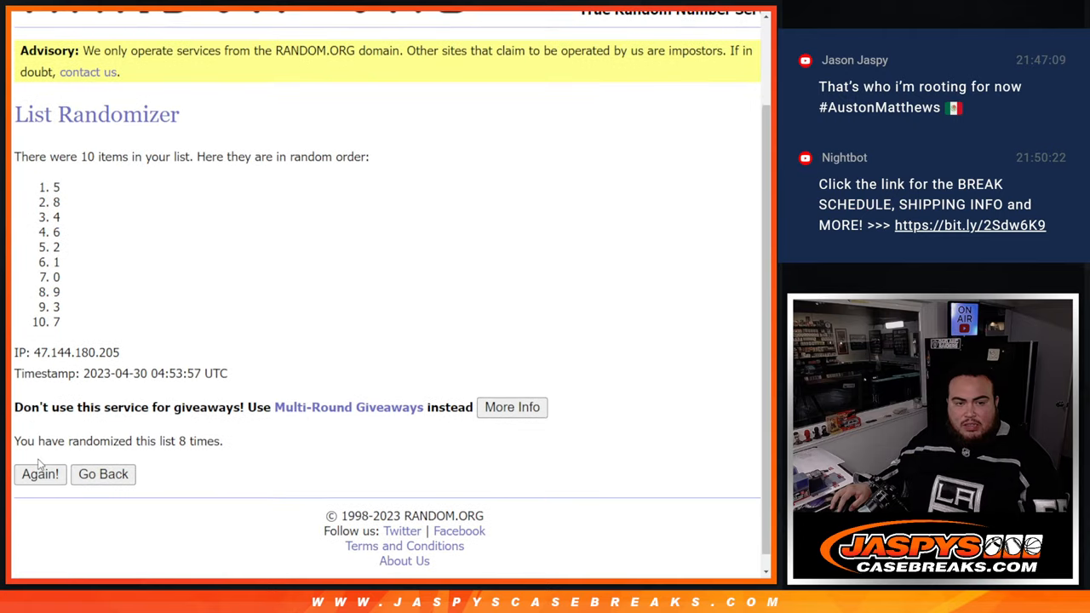
click(40, 474)
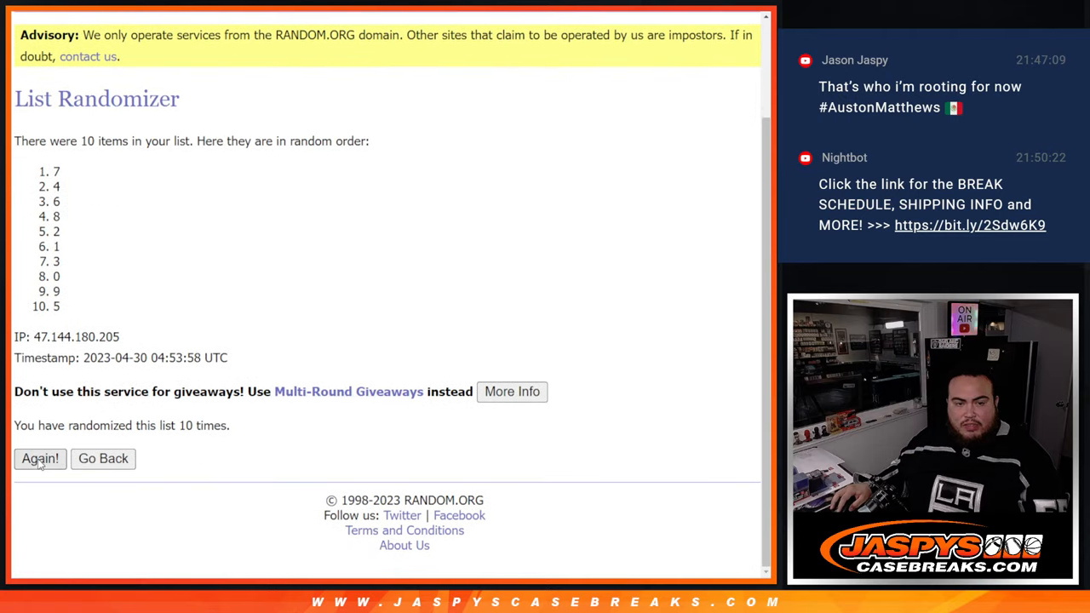
click(40, 458)
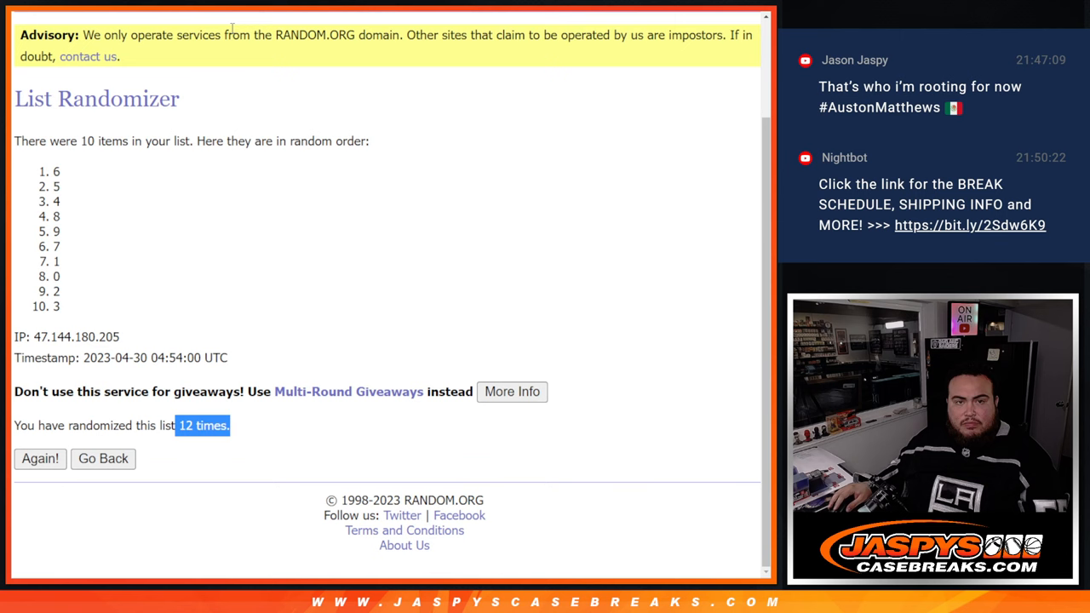
scroll(up, 3)
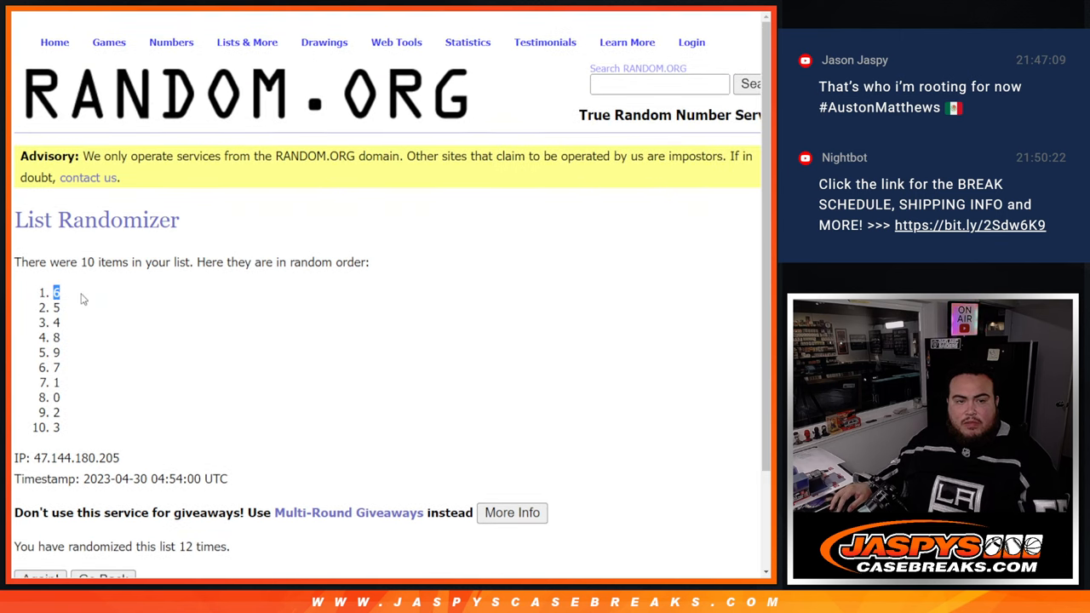
drag(56, 293, 56, 427)
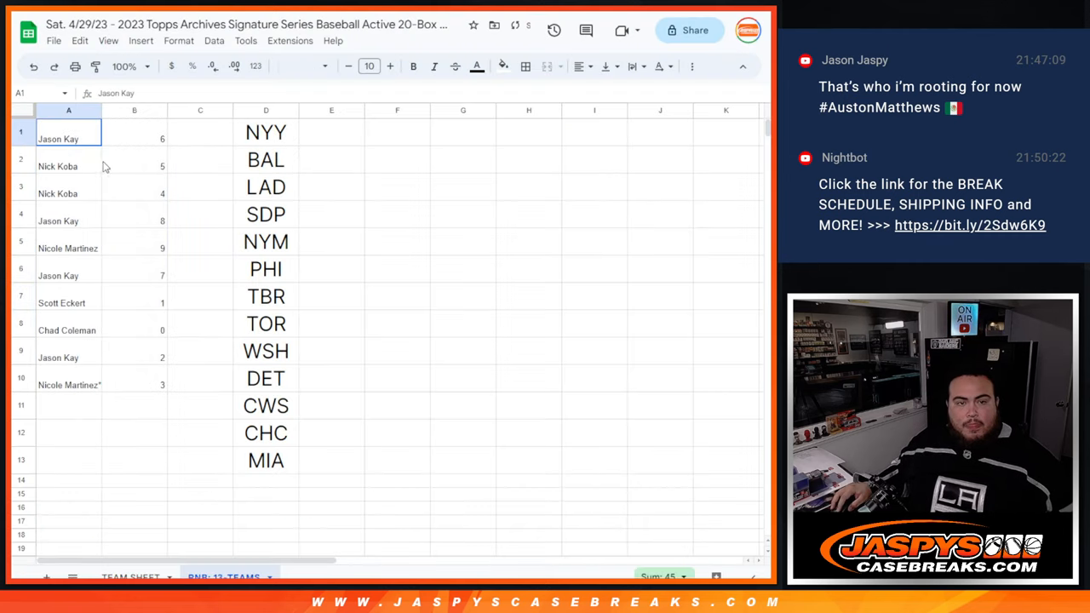
Select the pasted names and digits, then highlight rows 2, 5 and the next to read the pairings.
click(369, 66)
text(24)
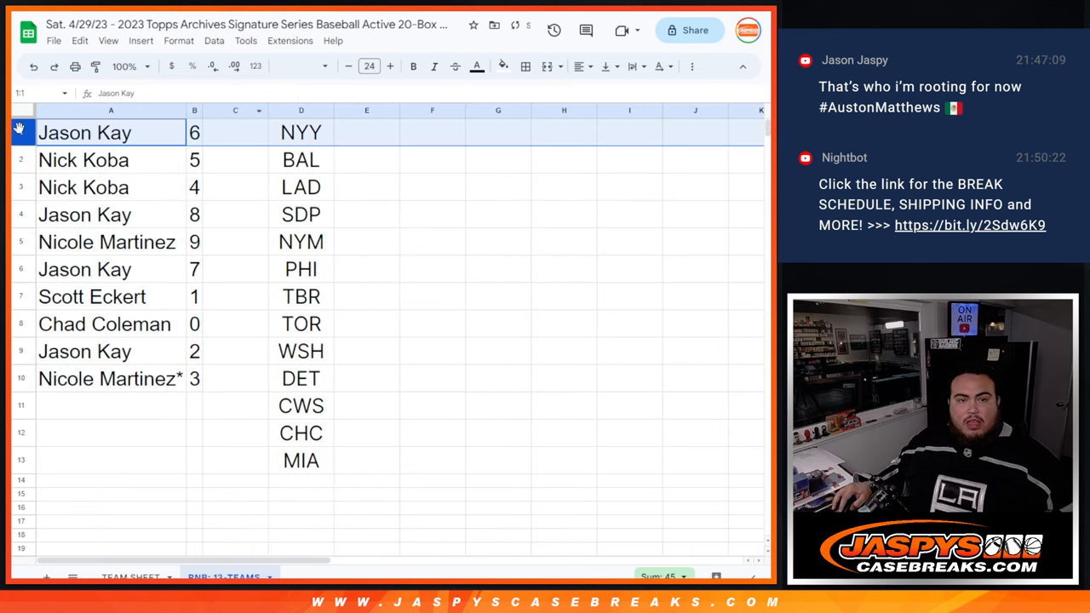
click(83, 160)
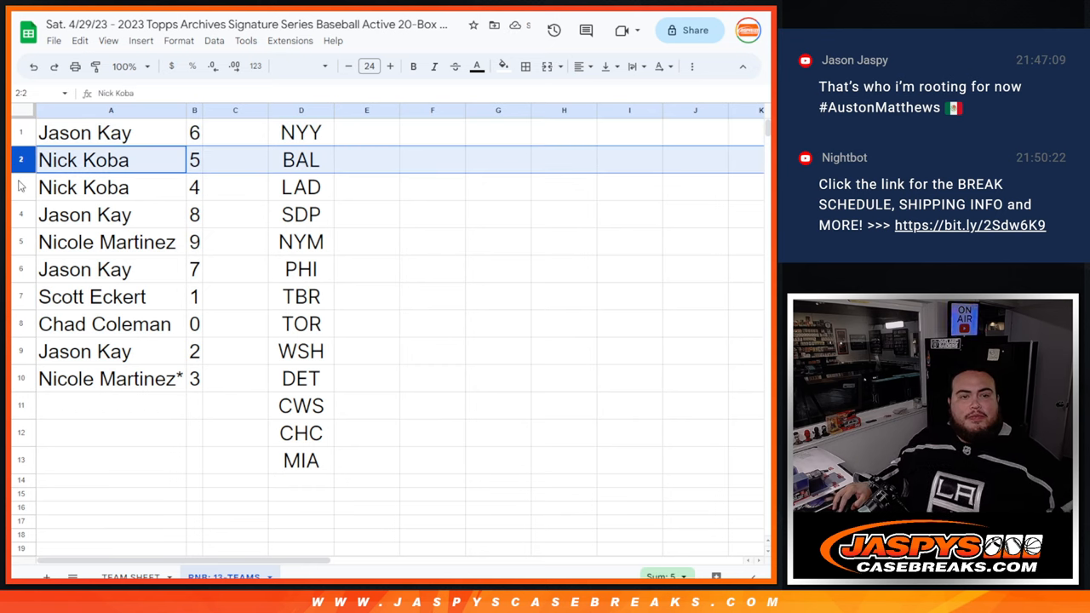
click(111, 242)
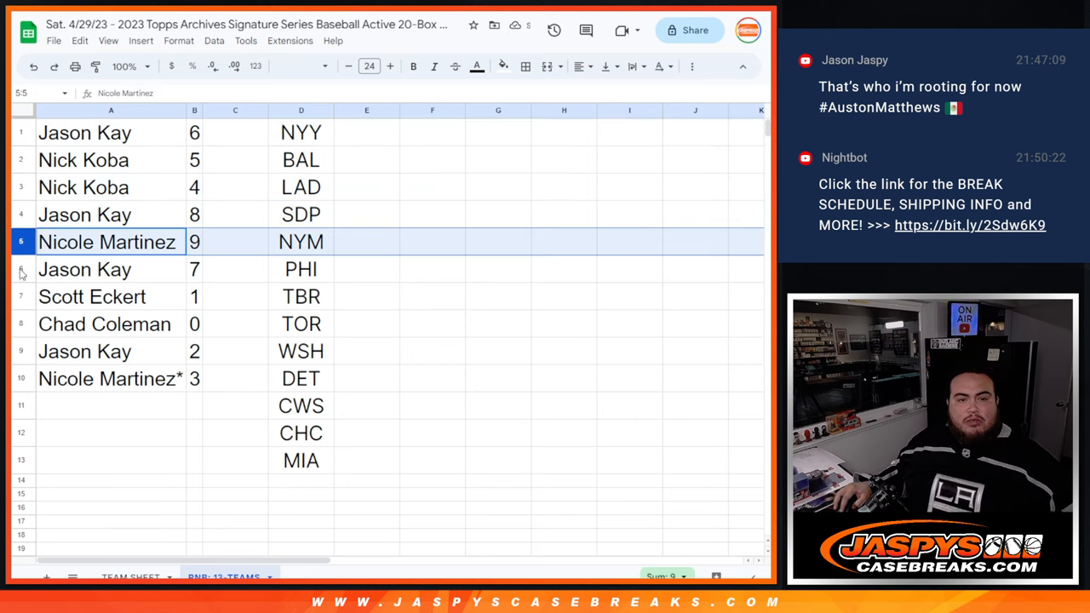
click(104, 324)
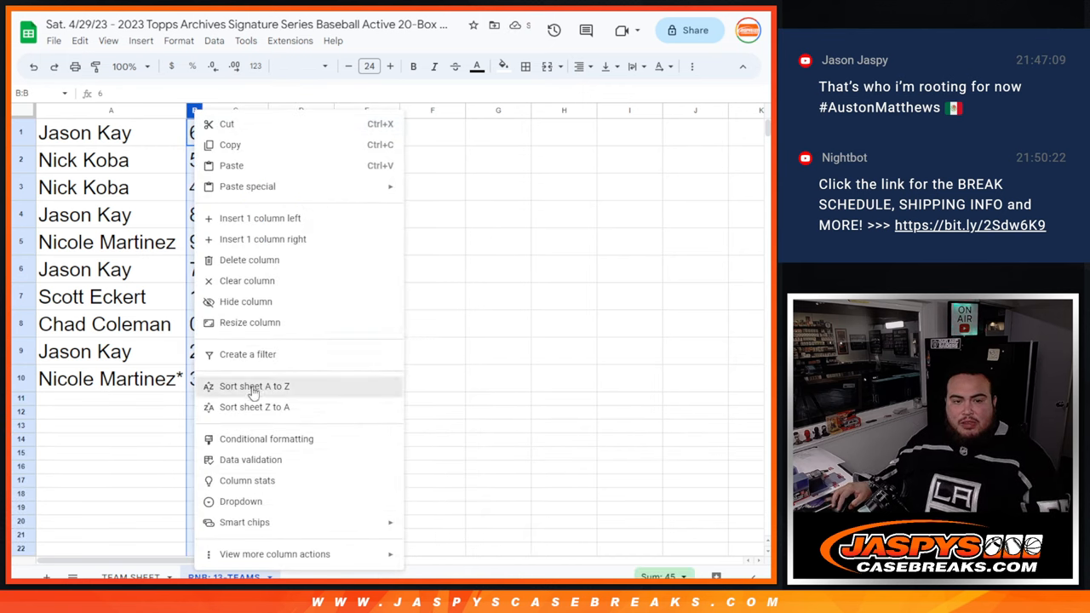
Sort the sheet A to Z on the digit column so the names run 0 to 9.
click(254, 386)
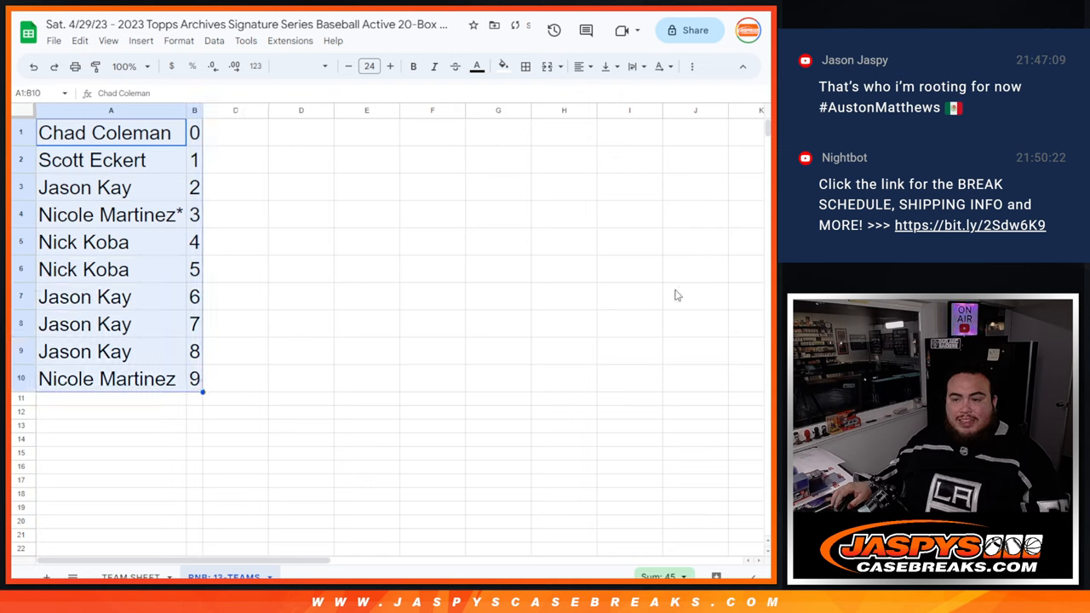